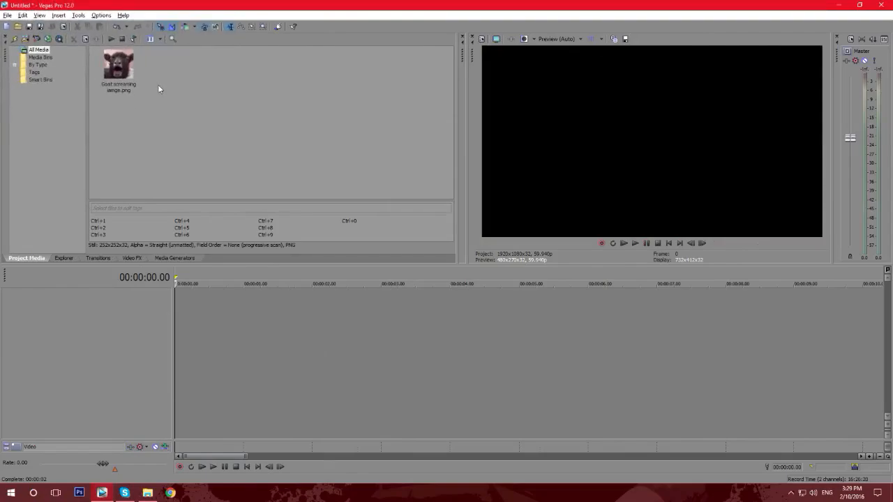
Drag Goat screaming image.png from Project Media onto the video timeline as an event.
left_click_drag(118, 64, 348, 304)
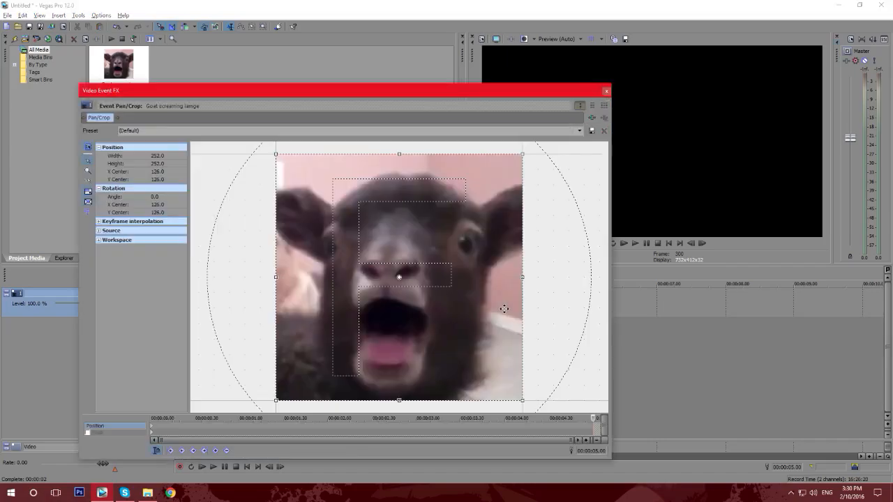
mouse_move(585, 417)
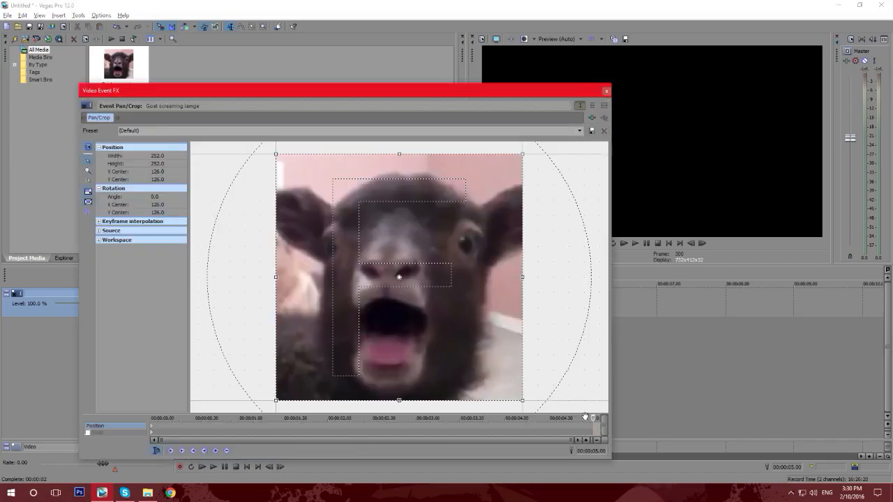
mouse_move(564, 232)
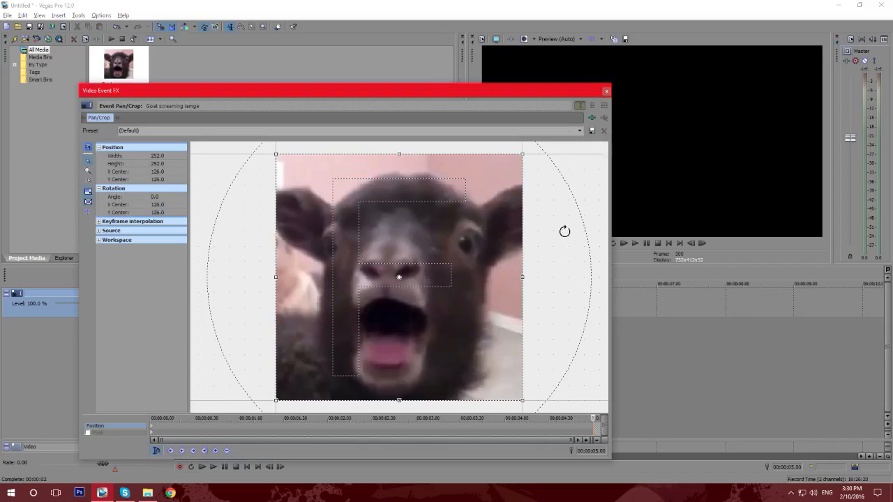
Rotate the goat's framing at the event end to about 2,520.9 degrees, seven turns.
left_click_drag(565, 232, 363, 155)
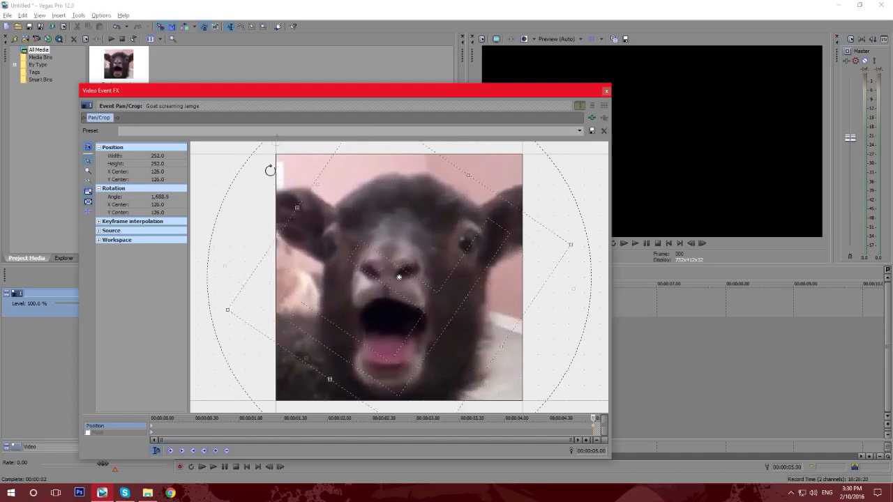
left_click_drag(271, 170, 298, 139)
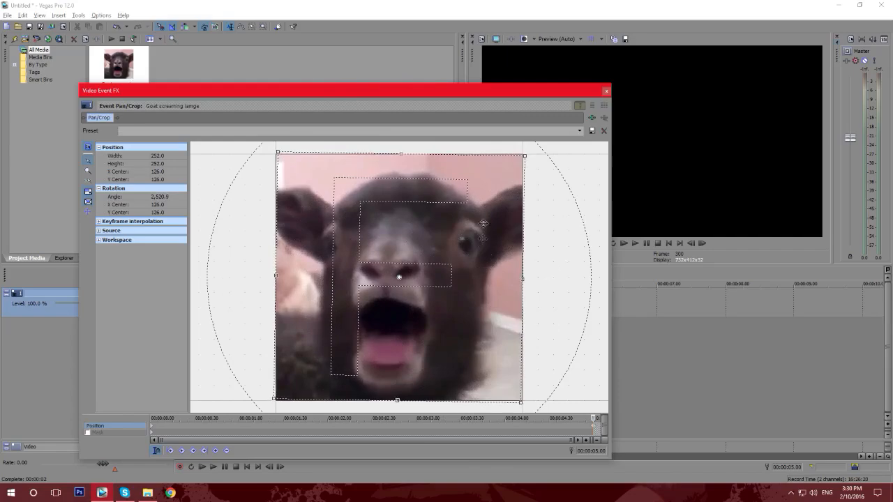
mouse_move(604, 106)
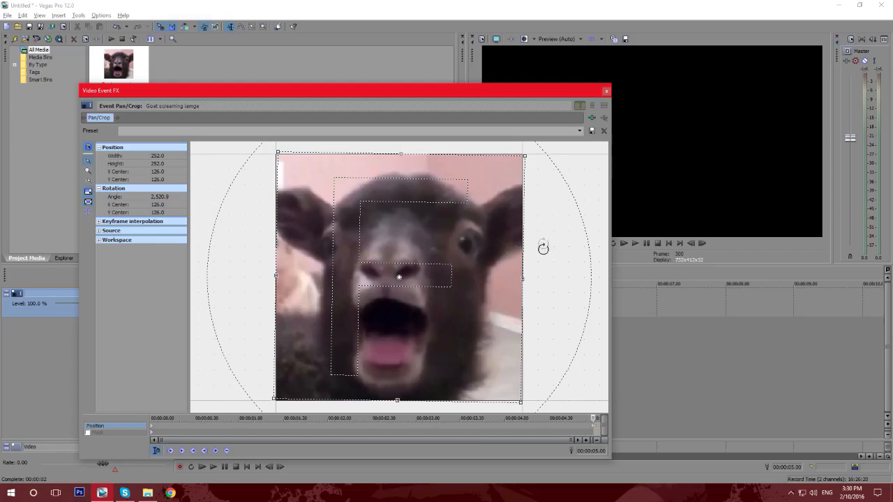
Close Video Event FX, then play and stop the preview to watch the goat spin.
left_click(605, 91)
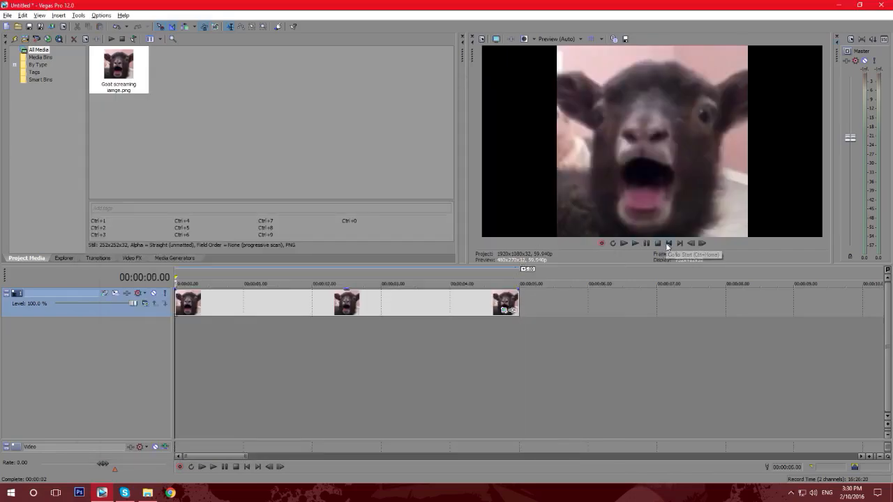
mouse_move(635, 243)
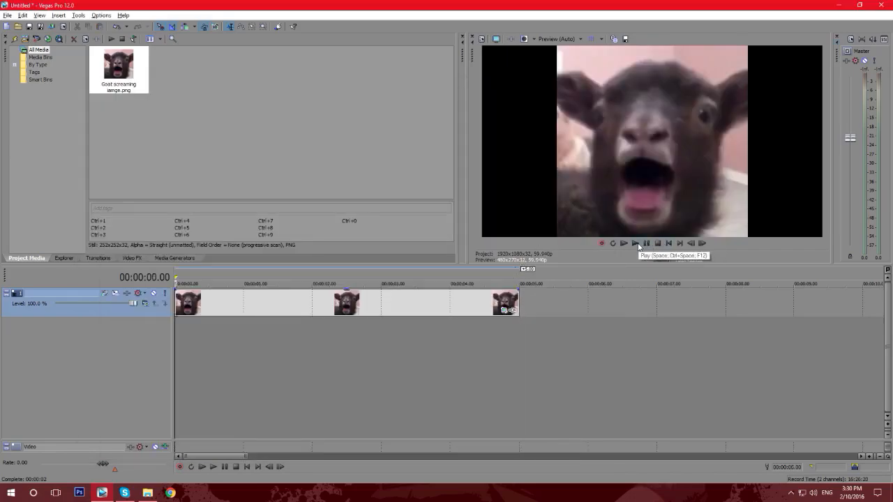
left_click(622, 242)
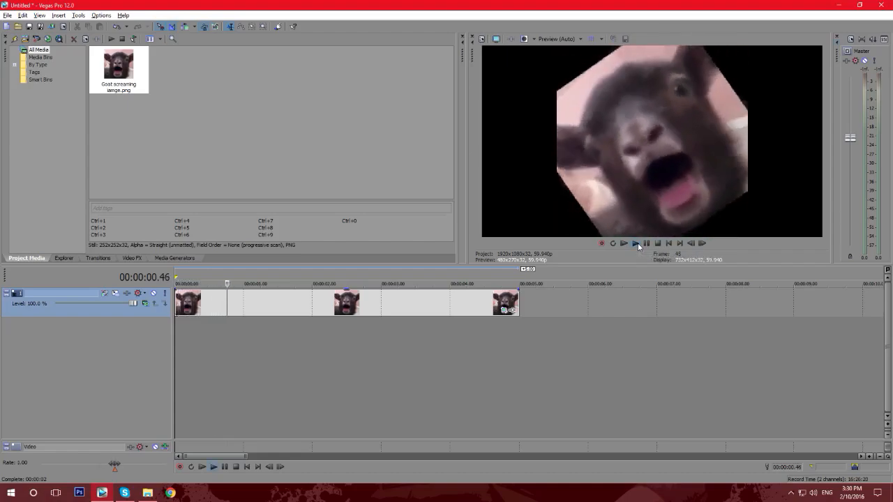
left_click(623, 243)
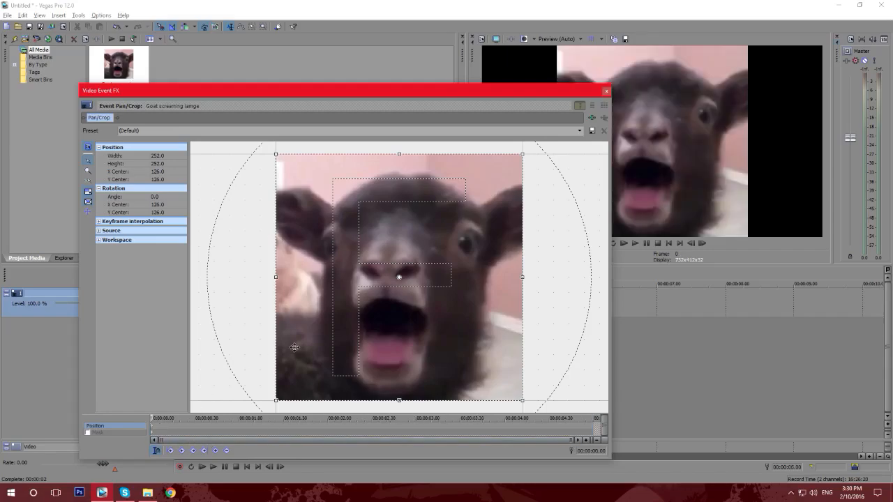
right_click(399, 277)
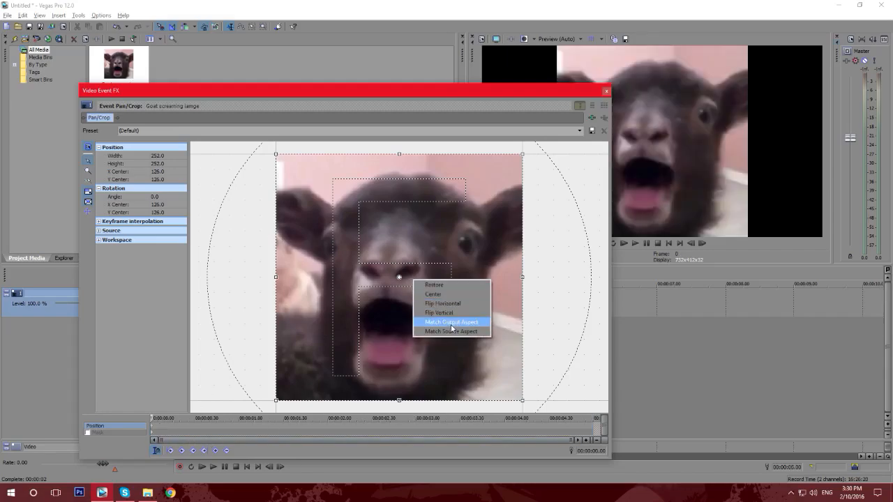
left_click(451, 321)
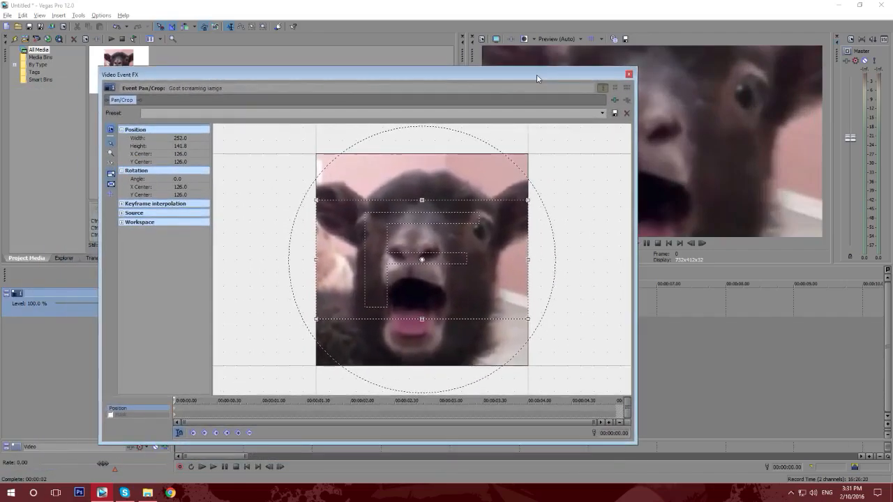
left_click_drag(526, 201, 559, 181)
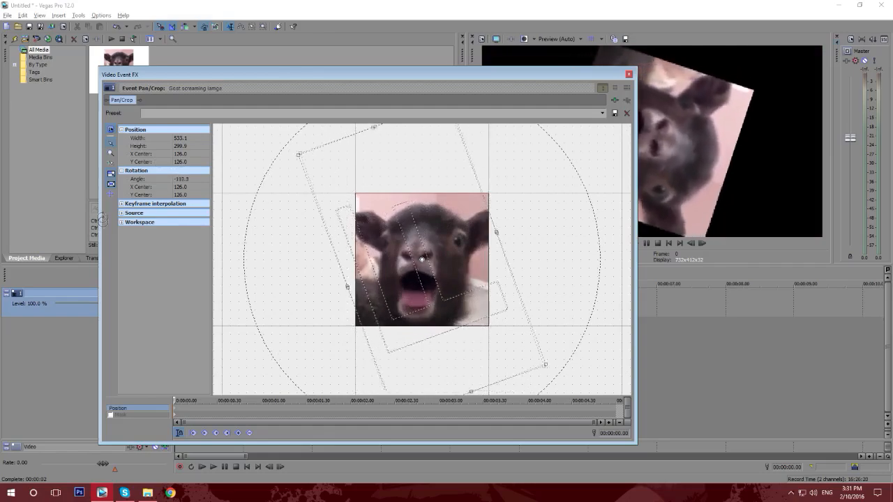
right_click(421, 258)
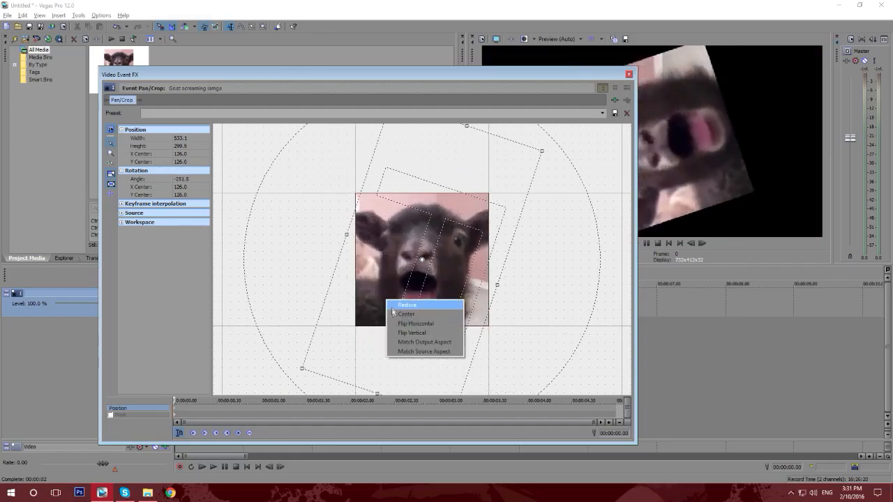
left_click(407, 305)
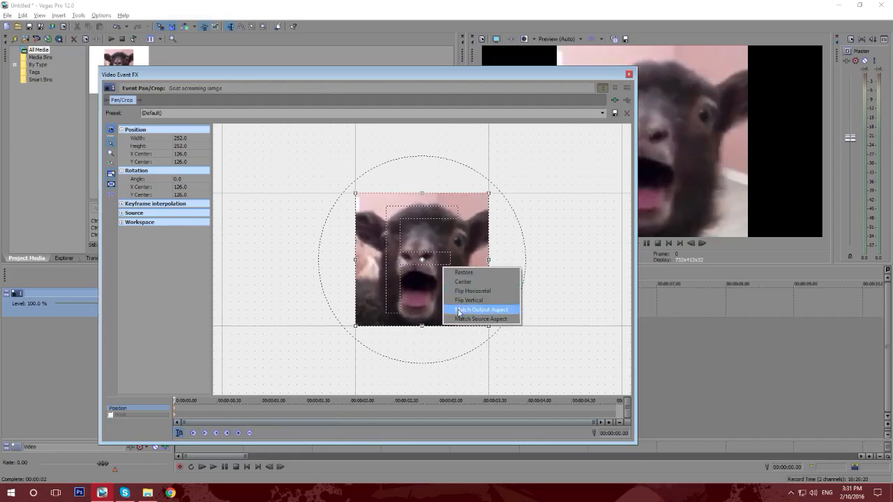
Match output aspect, rotate the goat about 3,133 degrees at 3.32 s, and close Video Event FX.
left_click(480, 309)
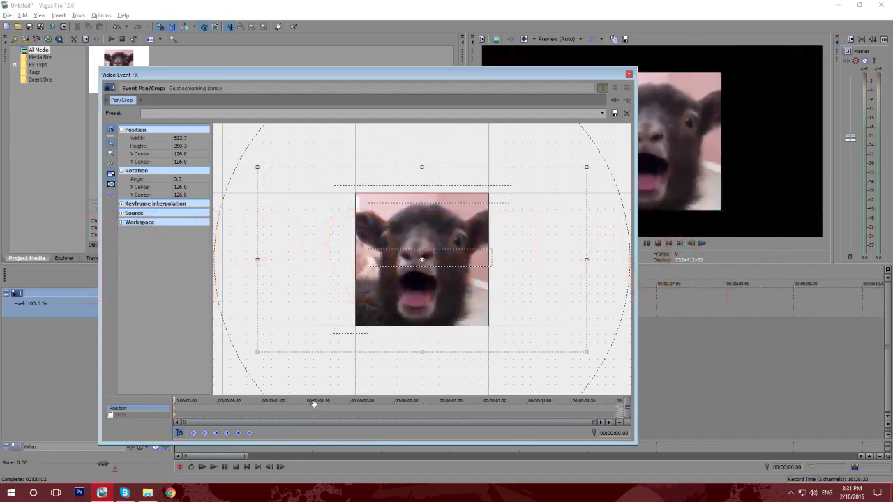
left_click(487, 400)
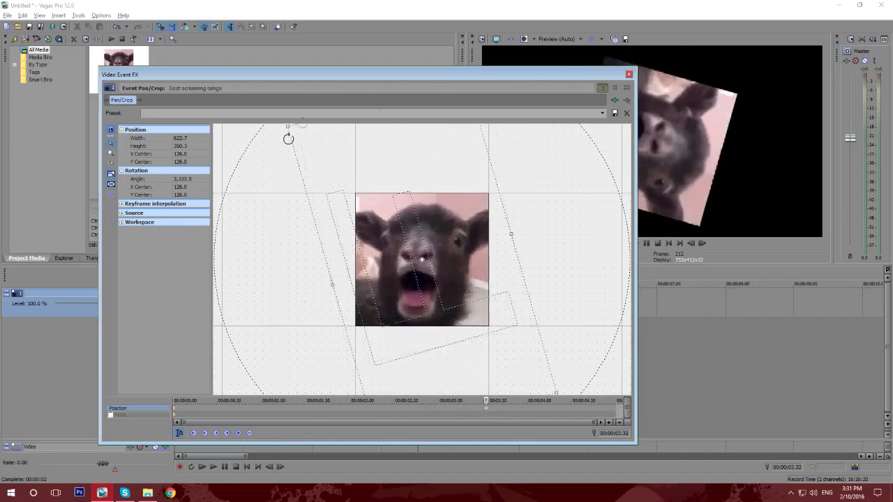
left_click(628, 74)
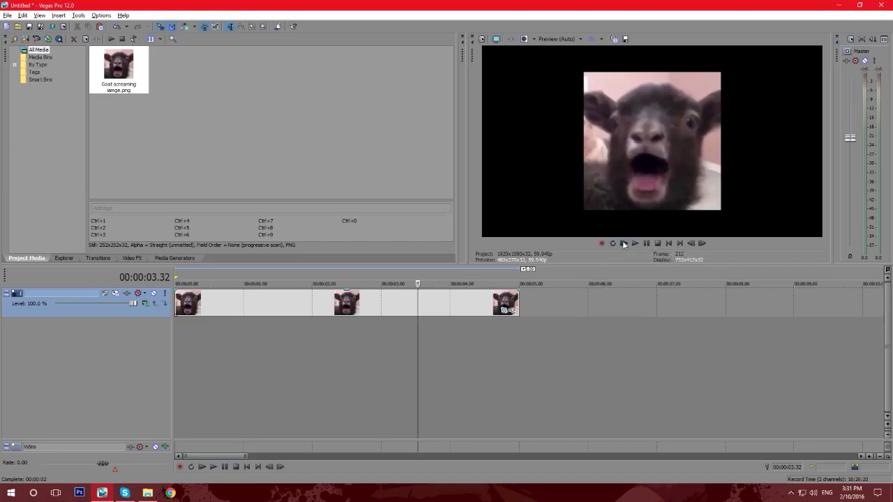
left_click(613, 243)
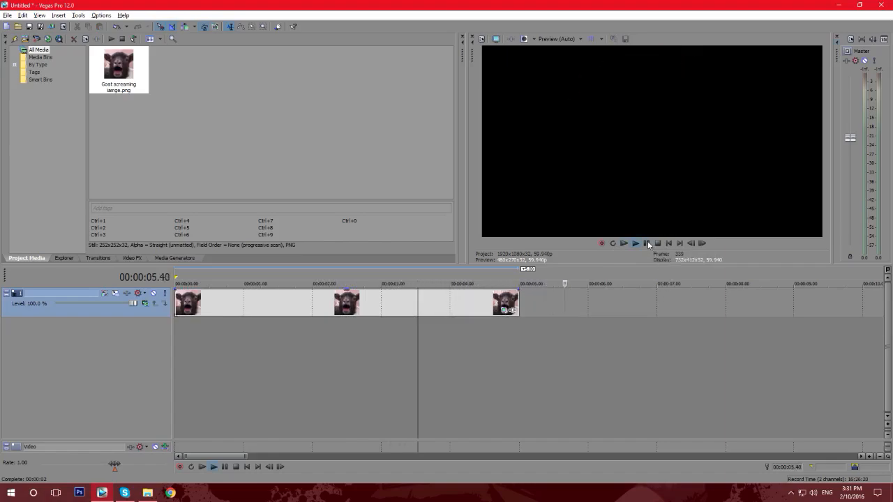
left_click(623, 243)
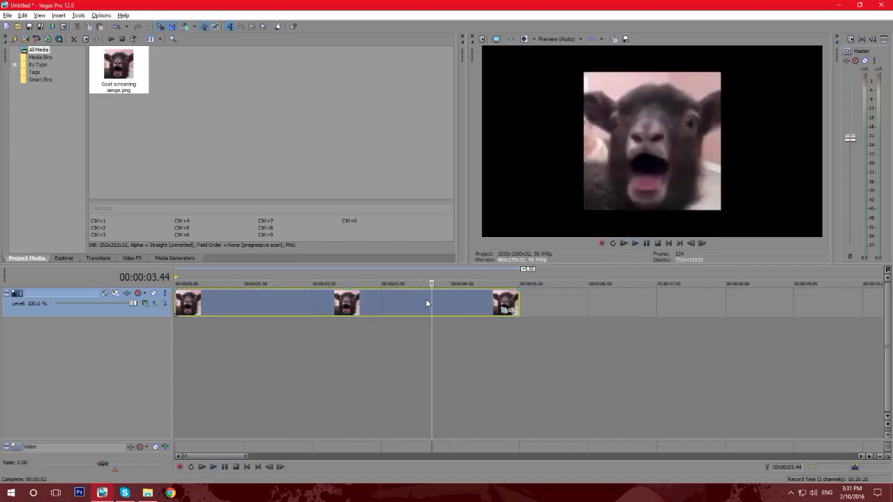
left_click(333, 284)
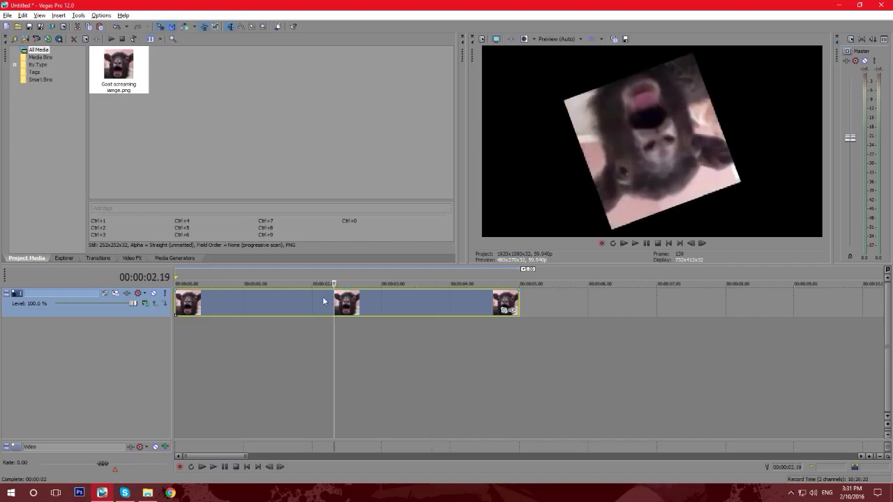